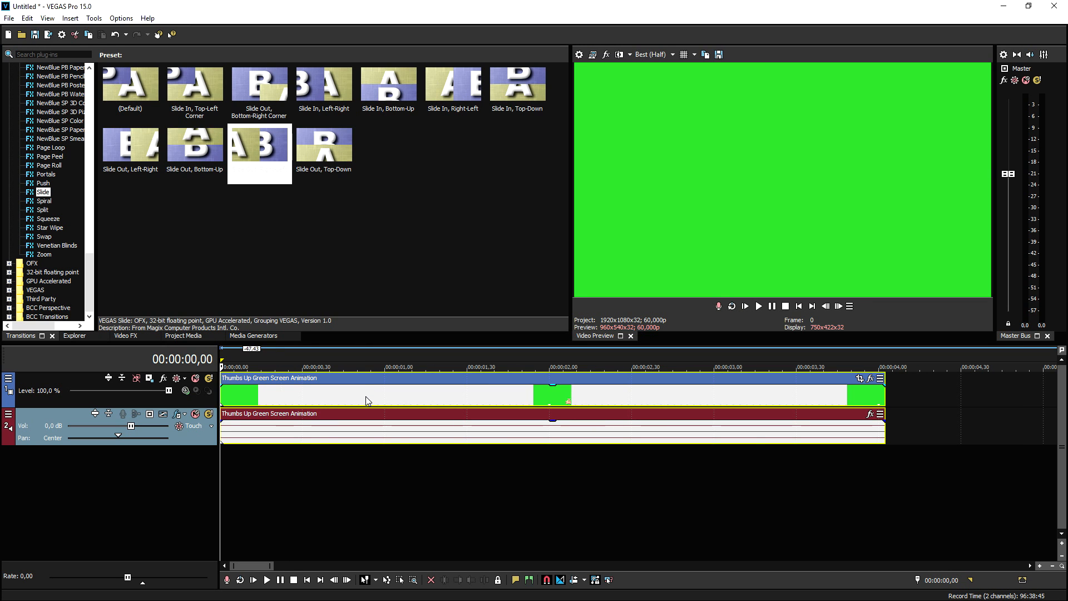
Move the Thumbs Up event to about 2 seconds and show the Solid Color presets
left_click(759, 306)
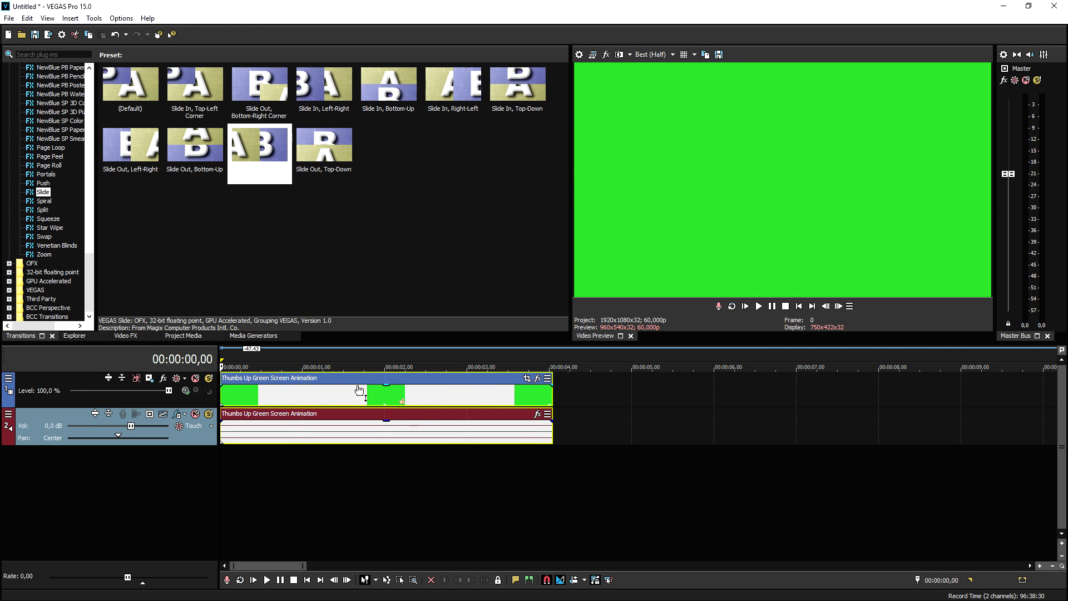
mouse_move(107, 342)
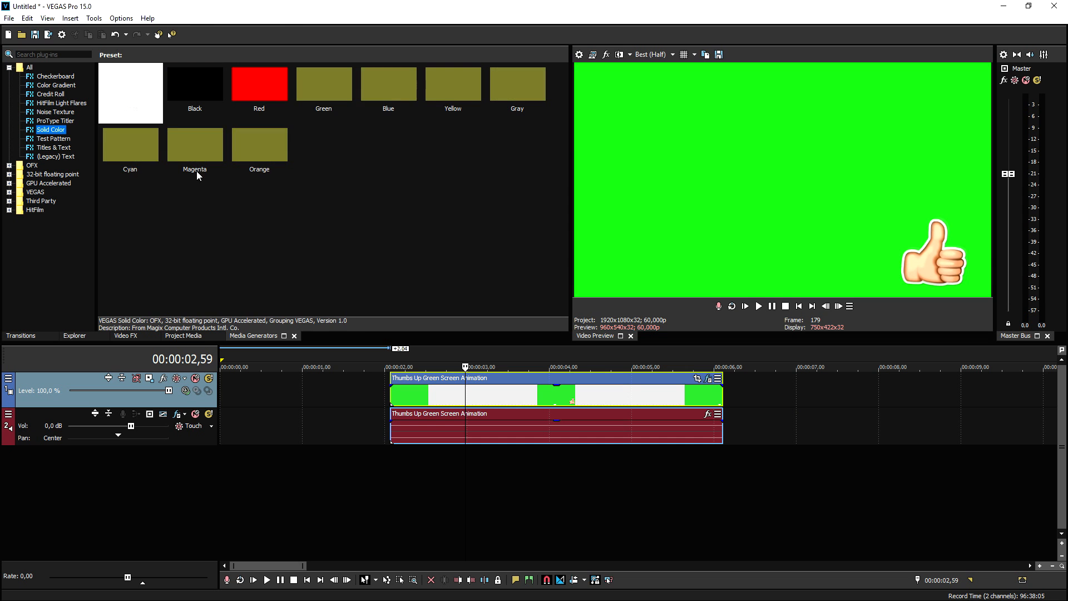
Add a Red Solid Color event on a new track and apply Chroma Keyer to the thumbs-up clip
left_click(258, 85)
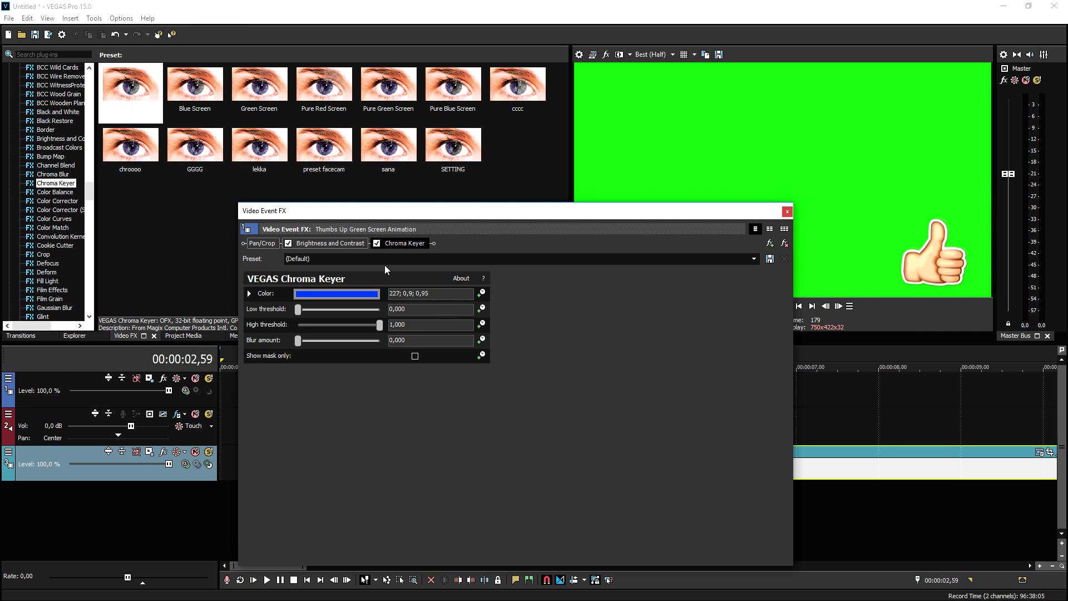
Key out the green background in Chroma Keyer so the thumbs-up shows over red
left_click(376, 242)
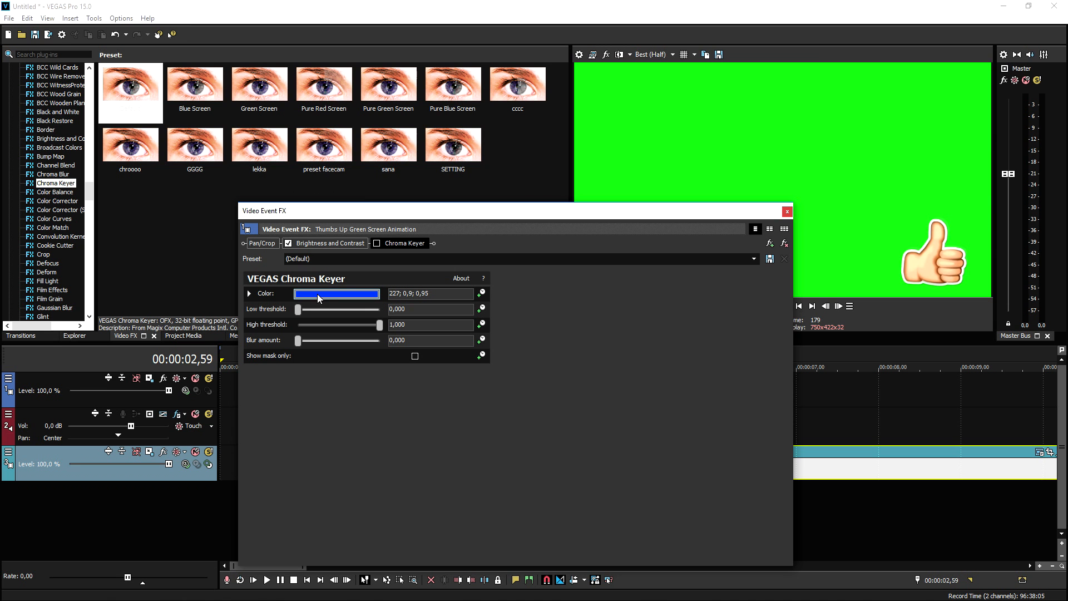
left_click(336, 293)
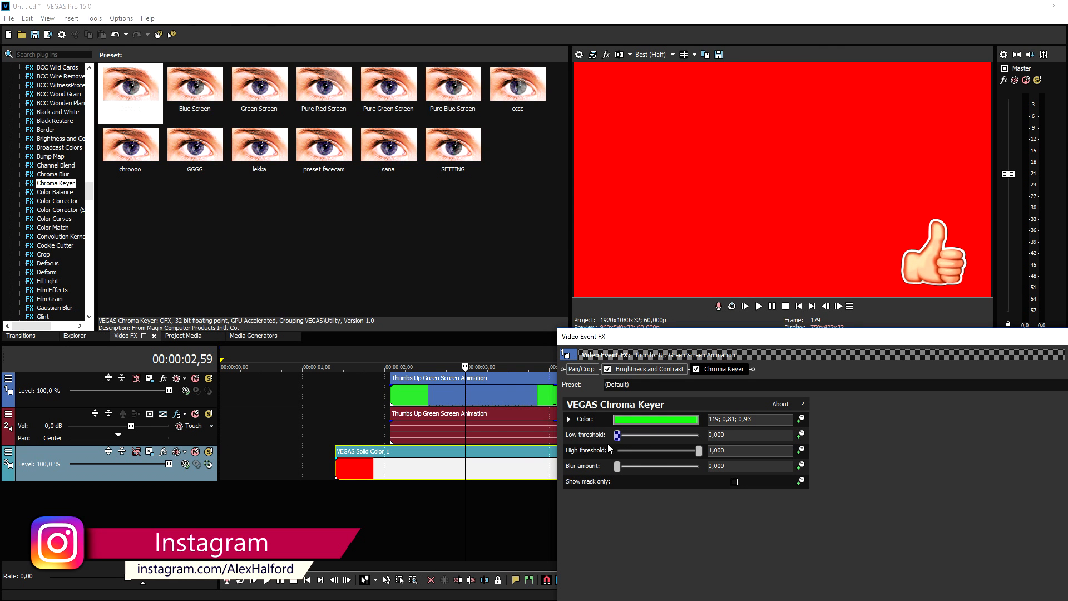
left_click_drag(696, 450, 660, 451)
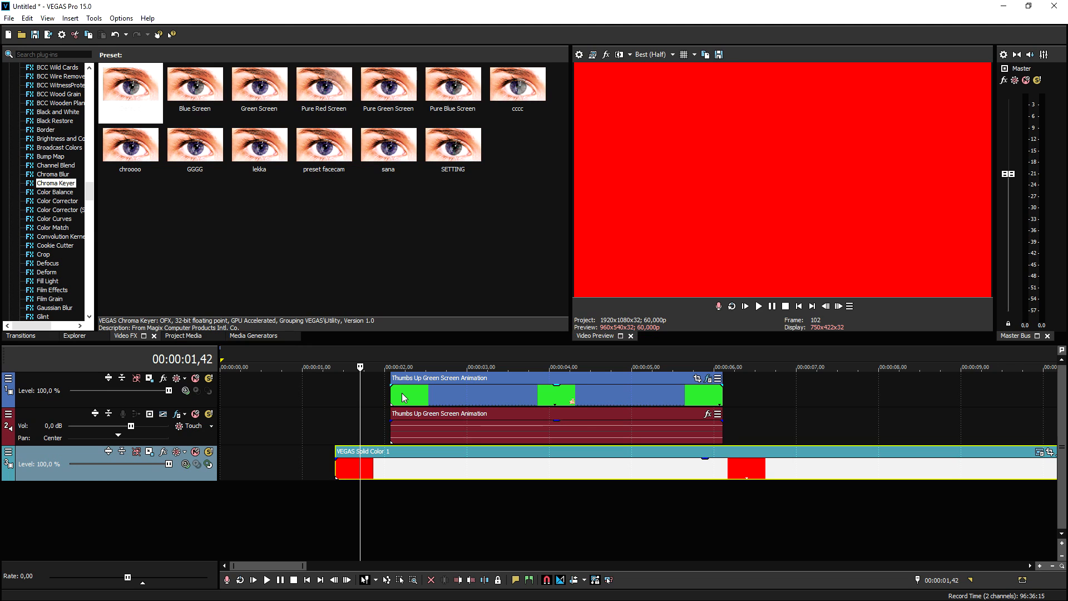
scroll("down", 3)
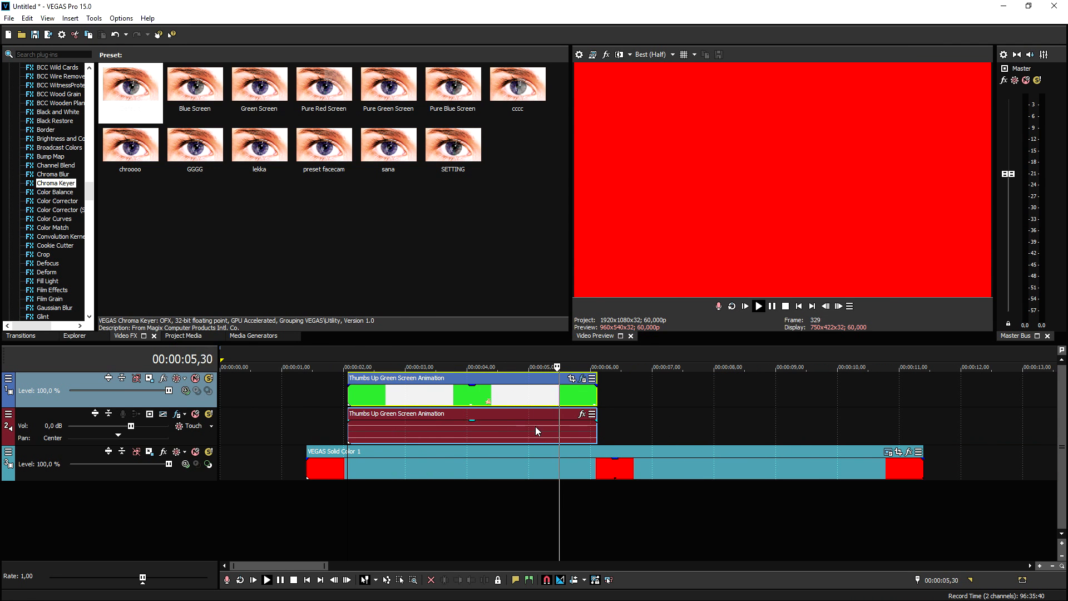
left_click(570, 378)
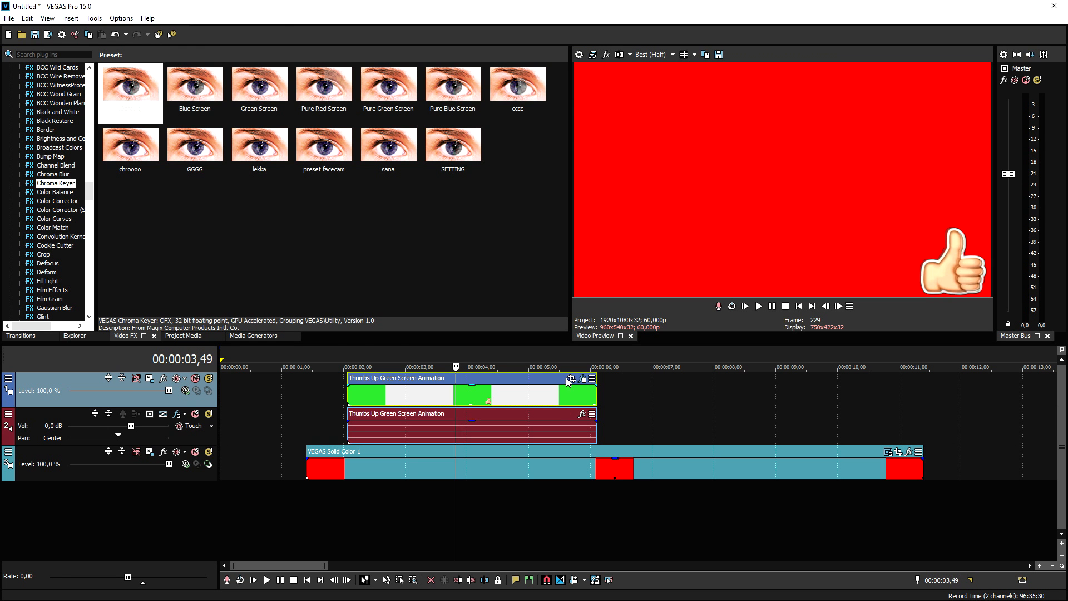
Flip the thumbs-up clip horizontally via Event Pan/Crop
left_click(570, 378)
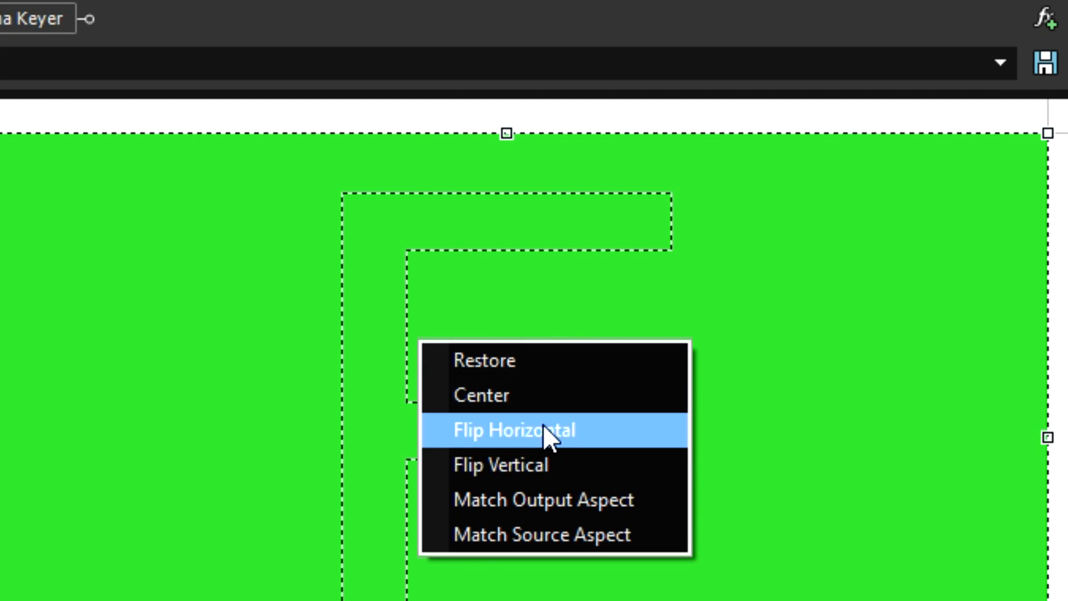
left_click(516, 429)
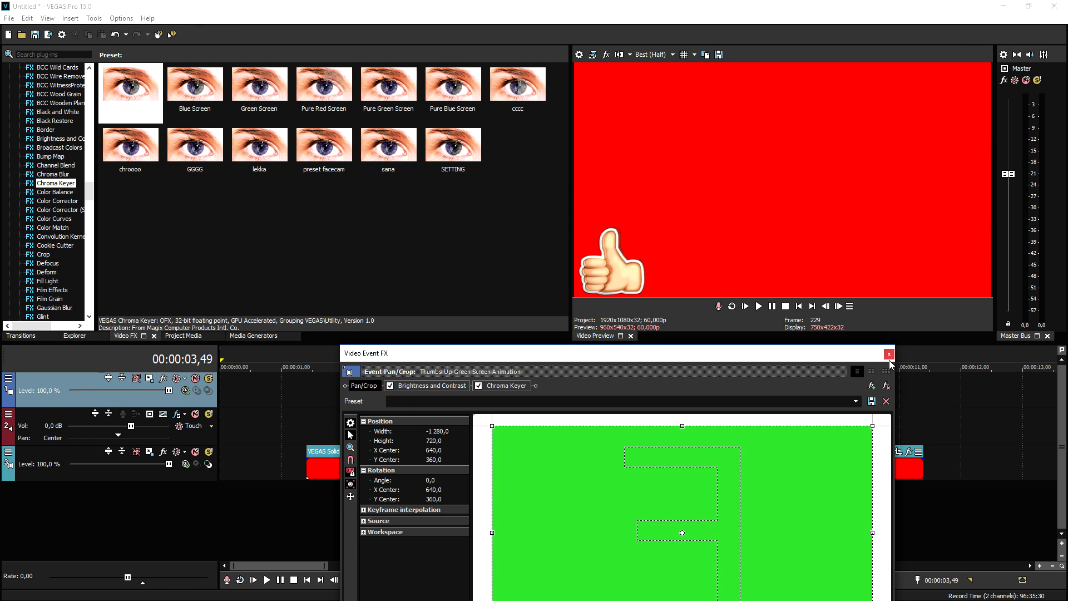
Close the Pan/Crop window and preview the flipped thumbs-up over red
left_click(889, 354)
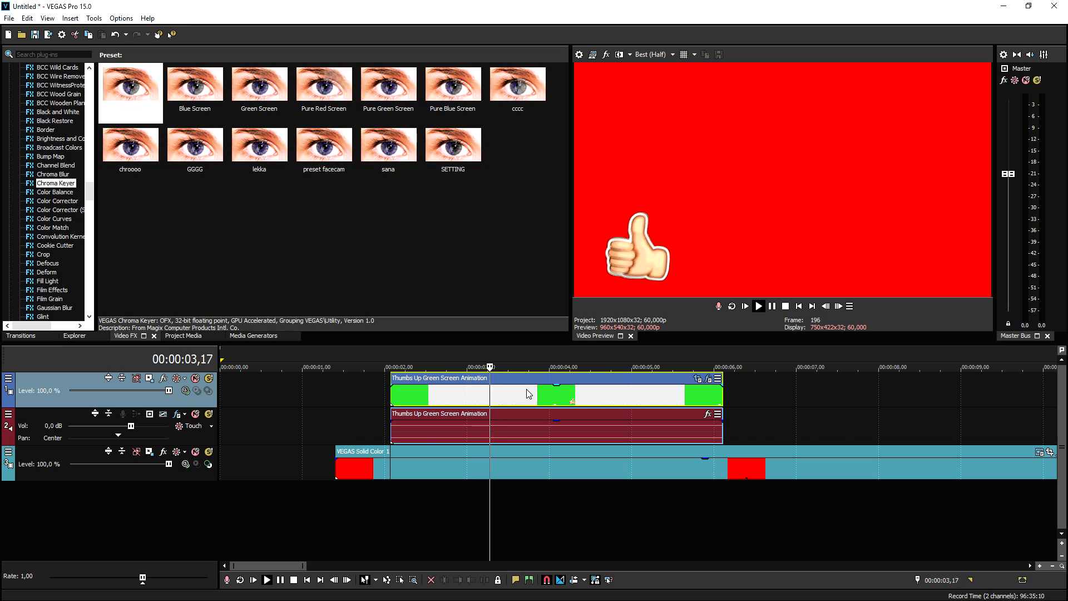